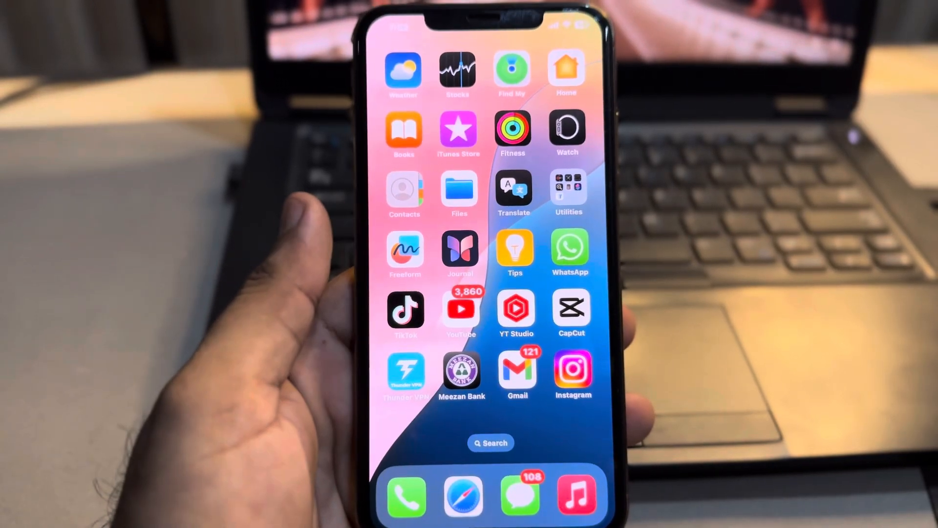
- Swipe to the Home Screen page showing the clock and battery widgets and Settings
scroll(left, 3)
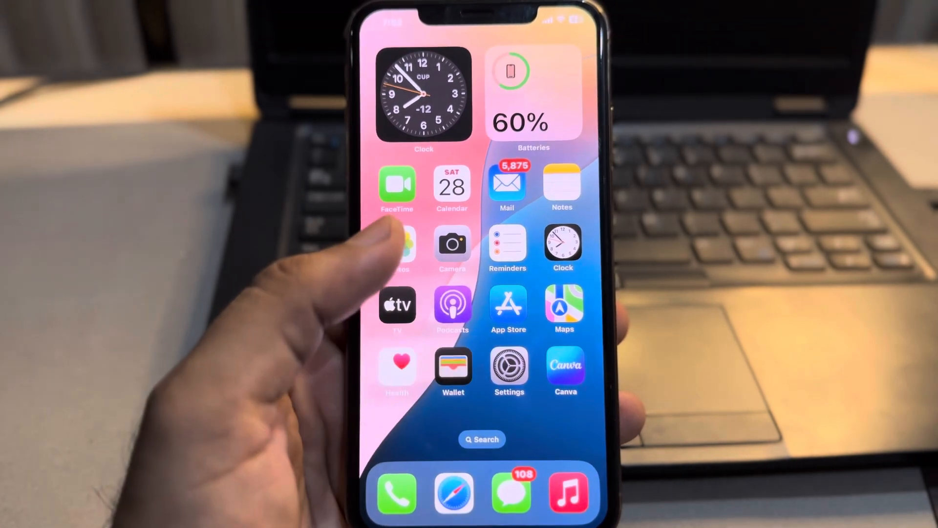
click(508, 366)
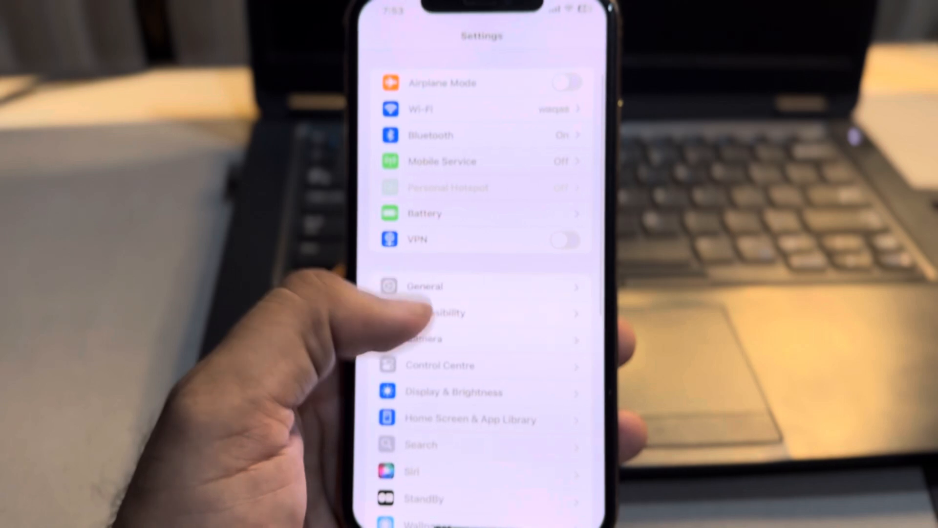
- Navigate through Privacy & Security and Location Services to the Location Alerts page
scroll(down, 3)
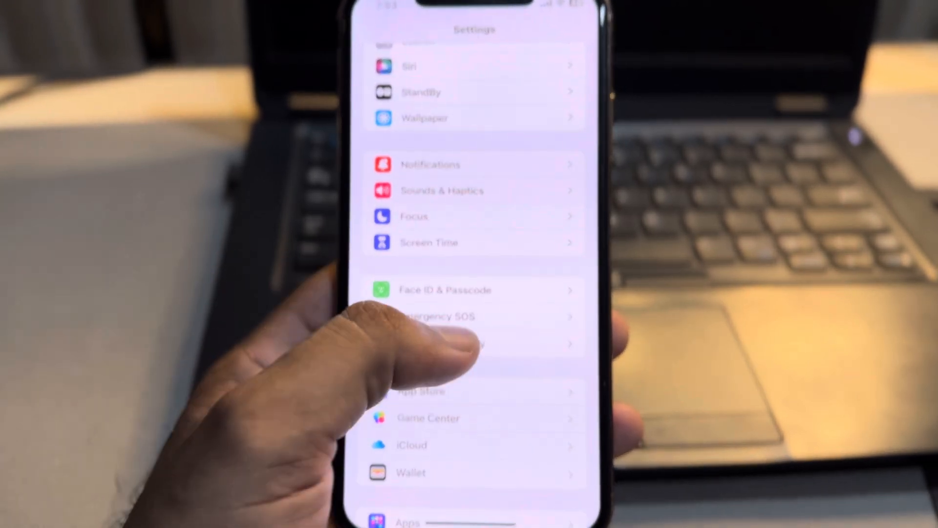
click(473, 344)
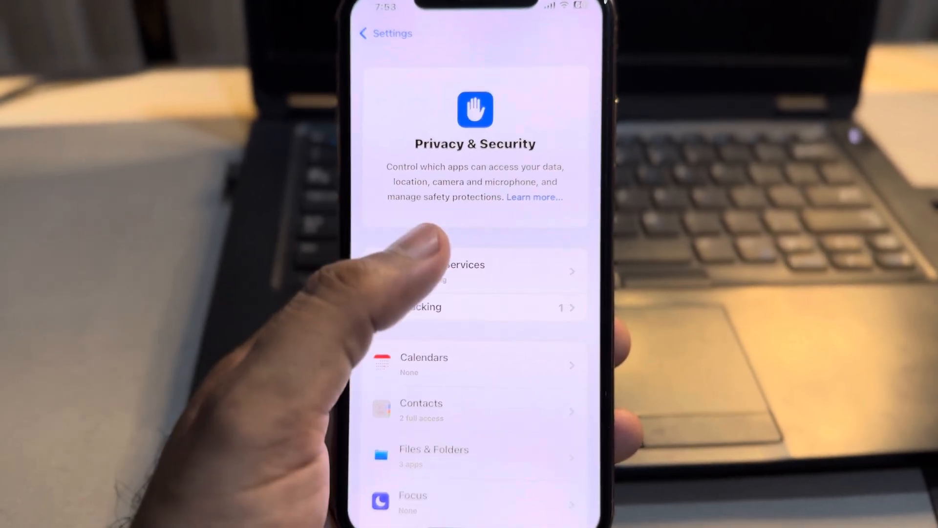
click(454, 266)
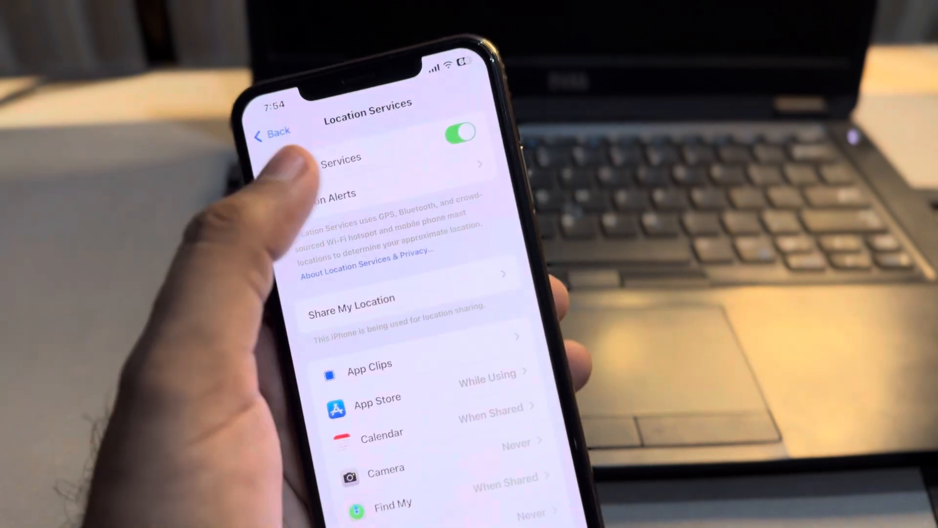
click(326, 194)
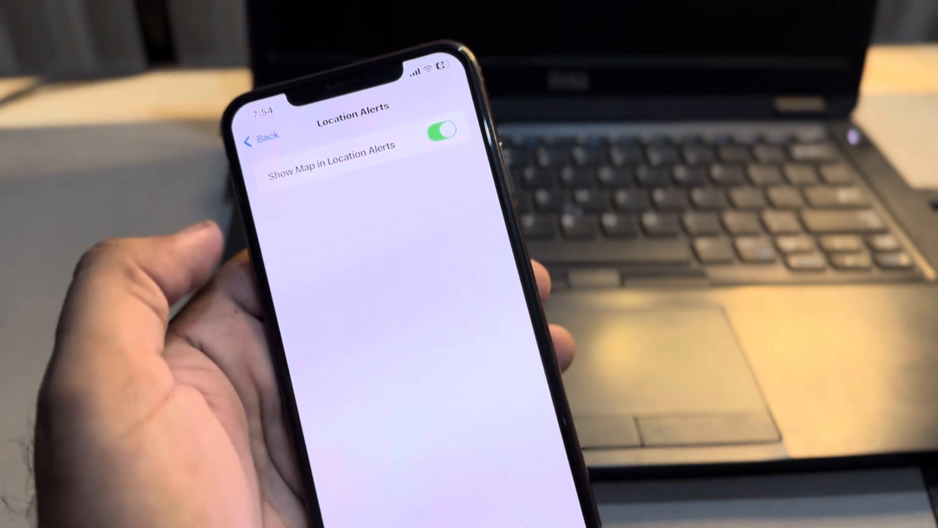